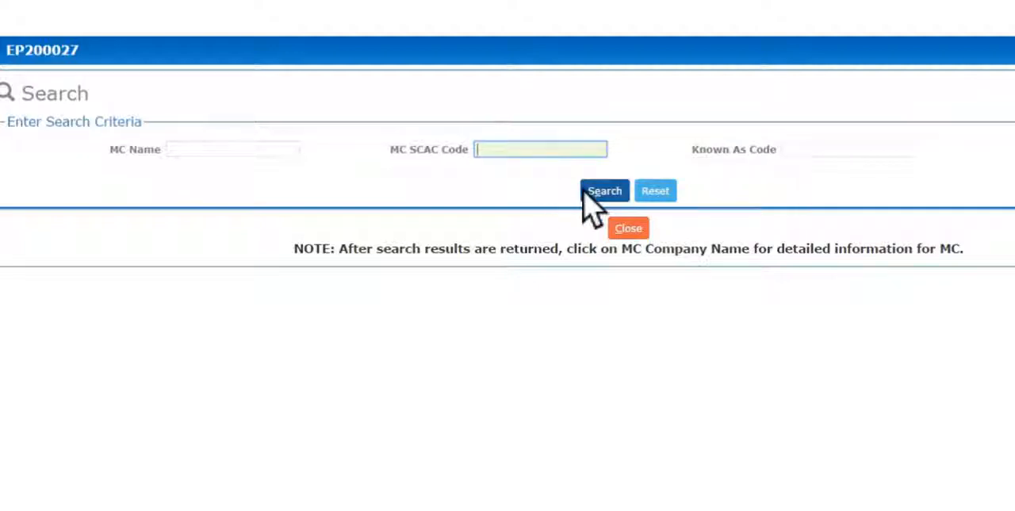
- Search motor carriers by SCAC code 'syk', returning Sassy Trucking Co
text(syk)
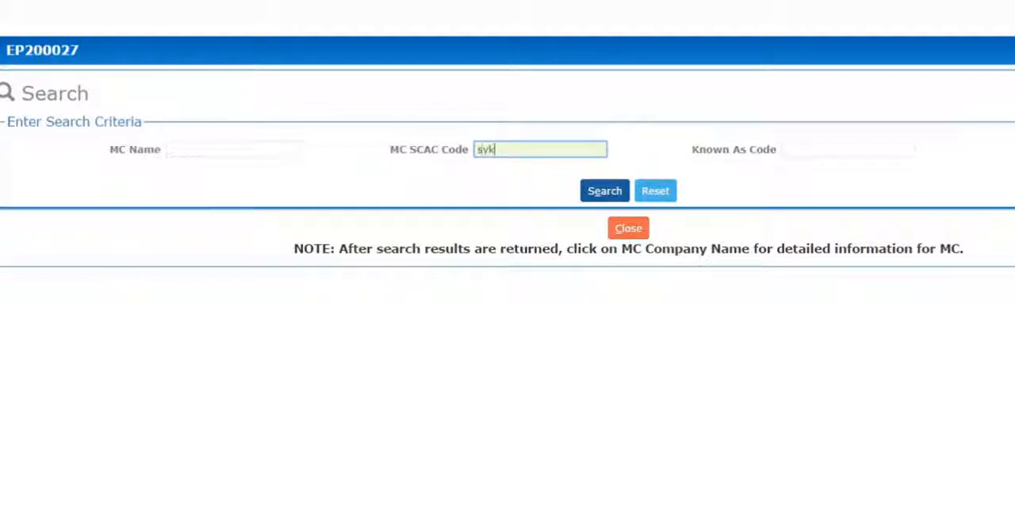
click(604, 191)
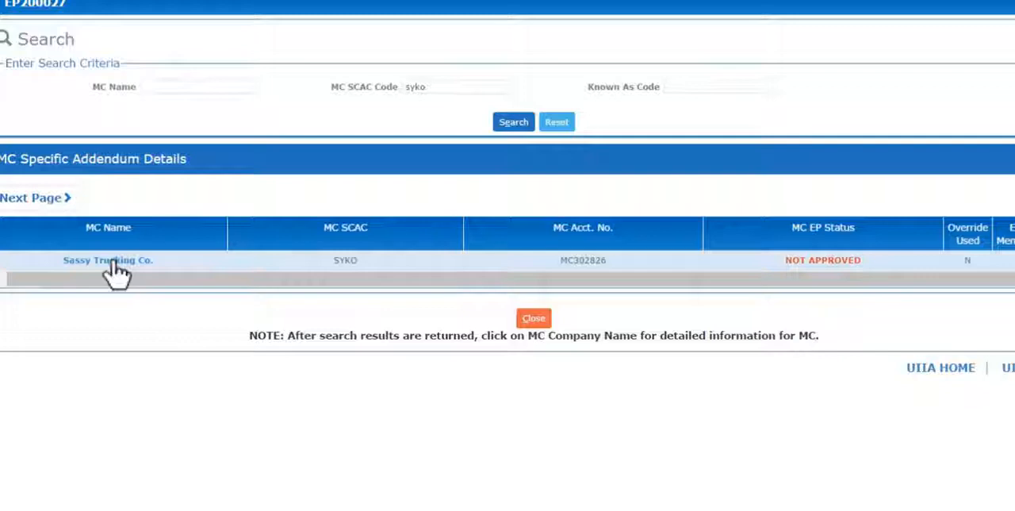
- Open Sassy Trucking Co.'s MC Specific Addendum Details down to the EP/MC Specific Details section
click(108, 260)
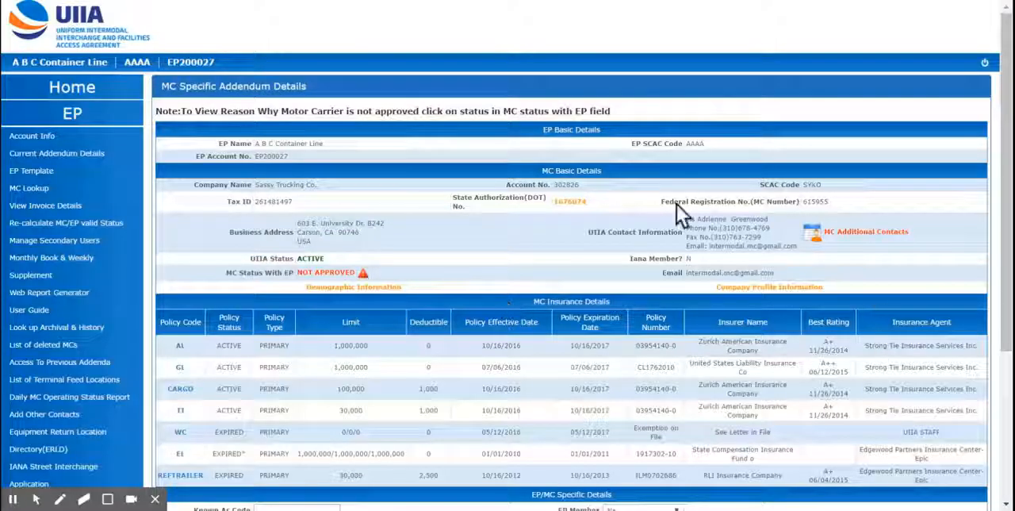
scroll(down, 3)
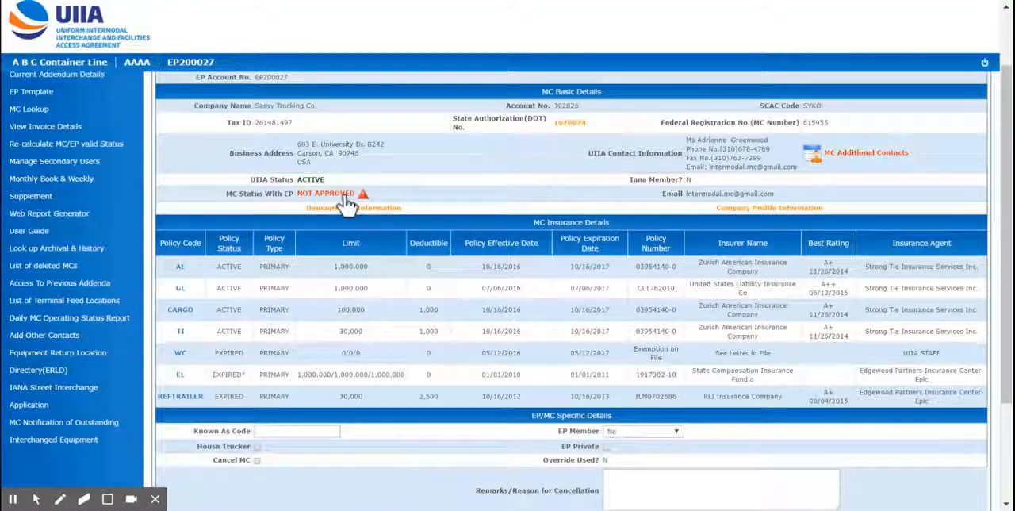
scroll(down, 3)
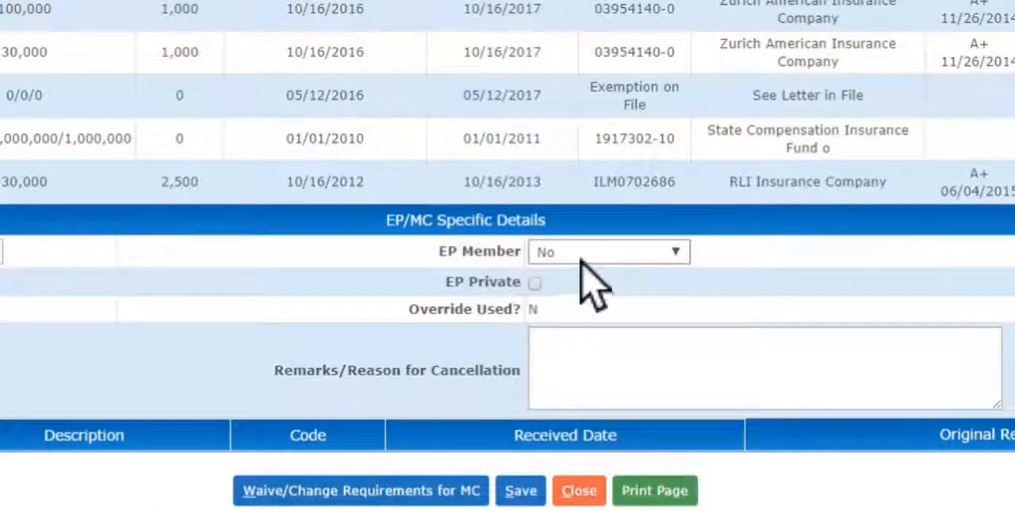
- Set EP Member to Yes and enter Known As Code US39000 for Sassy Trucking Co
click(609, 251)
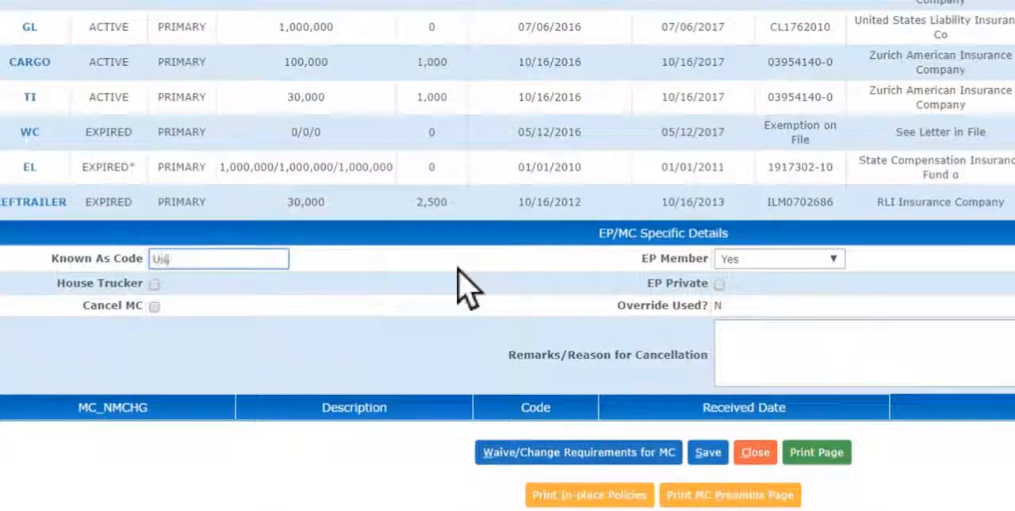
text(US39000)
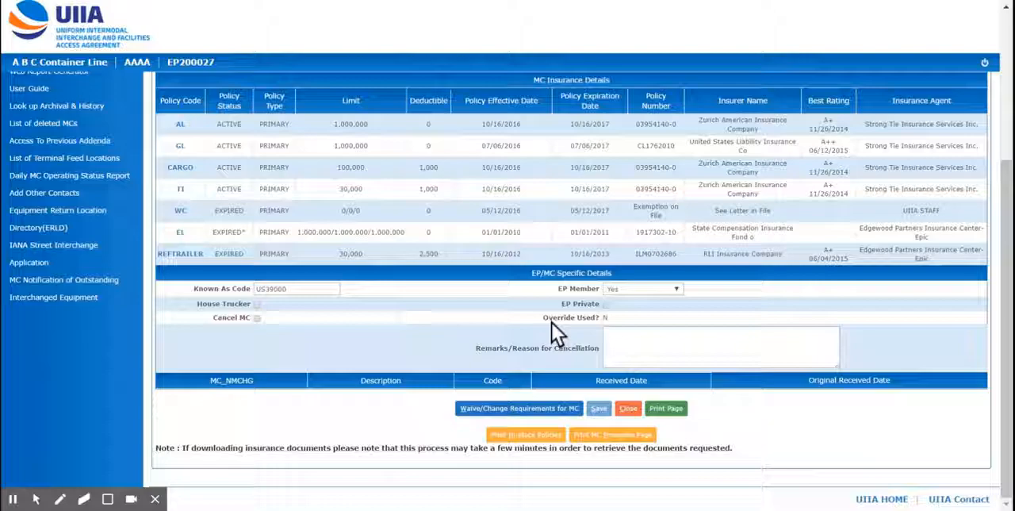
- Save the EP membership and known-as code, then close back to the search results
click(600, 407)
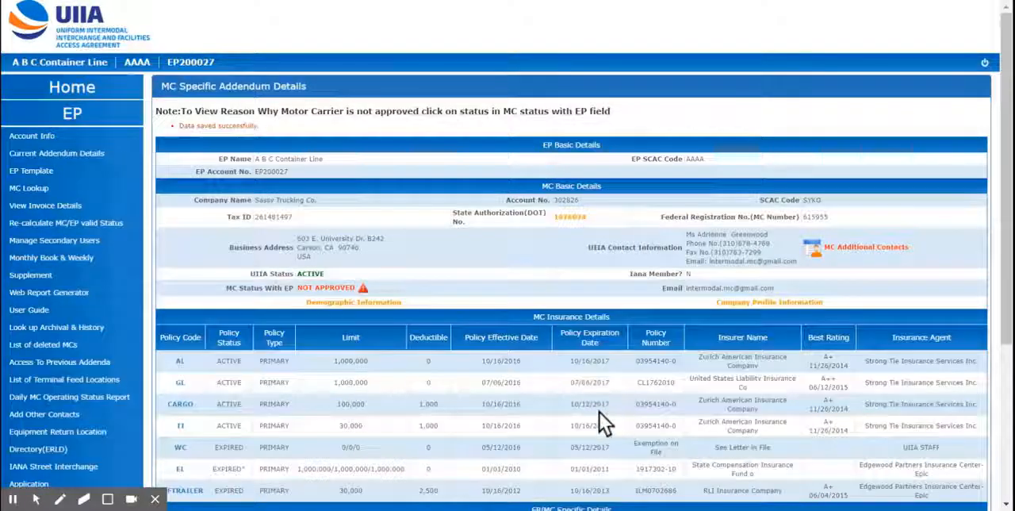
scroll(down, 3)
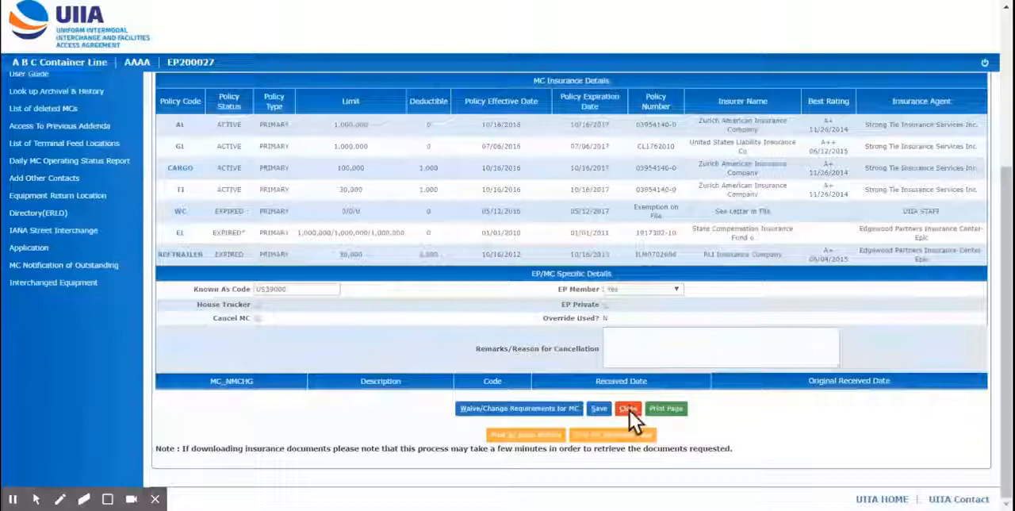
click(628, 409)
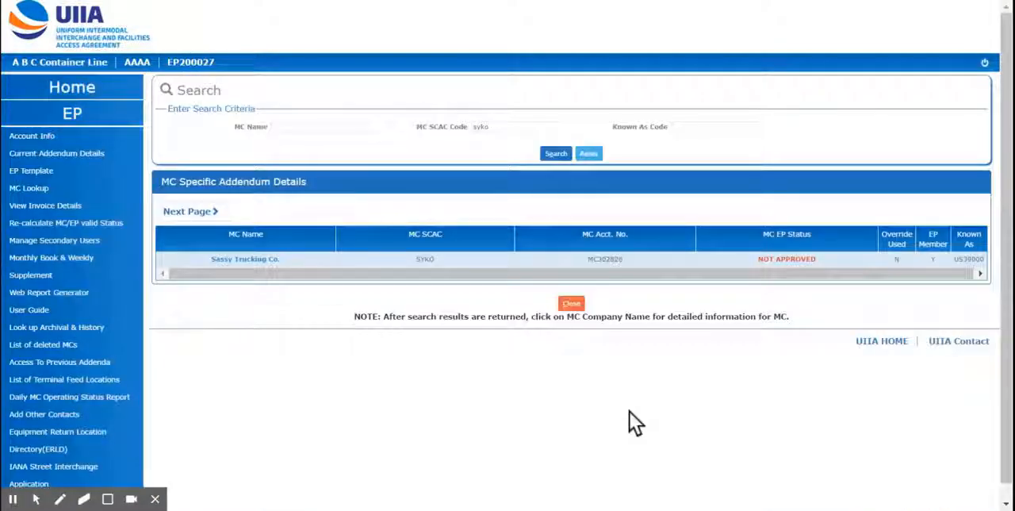